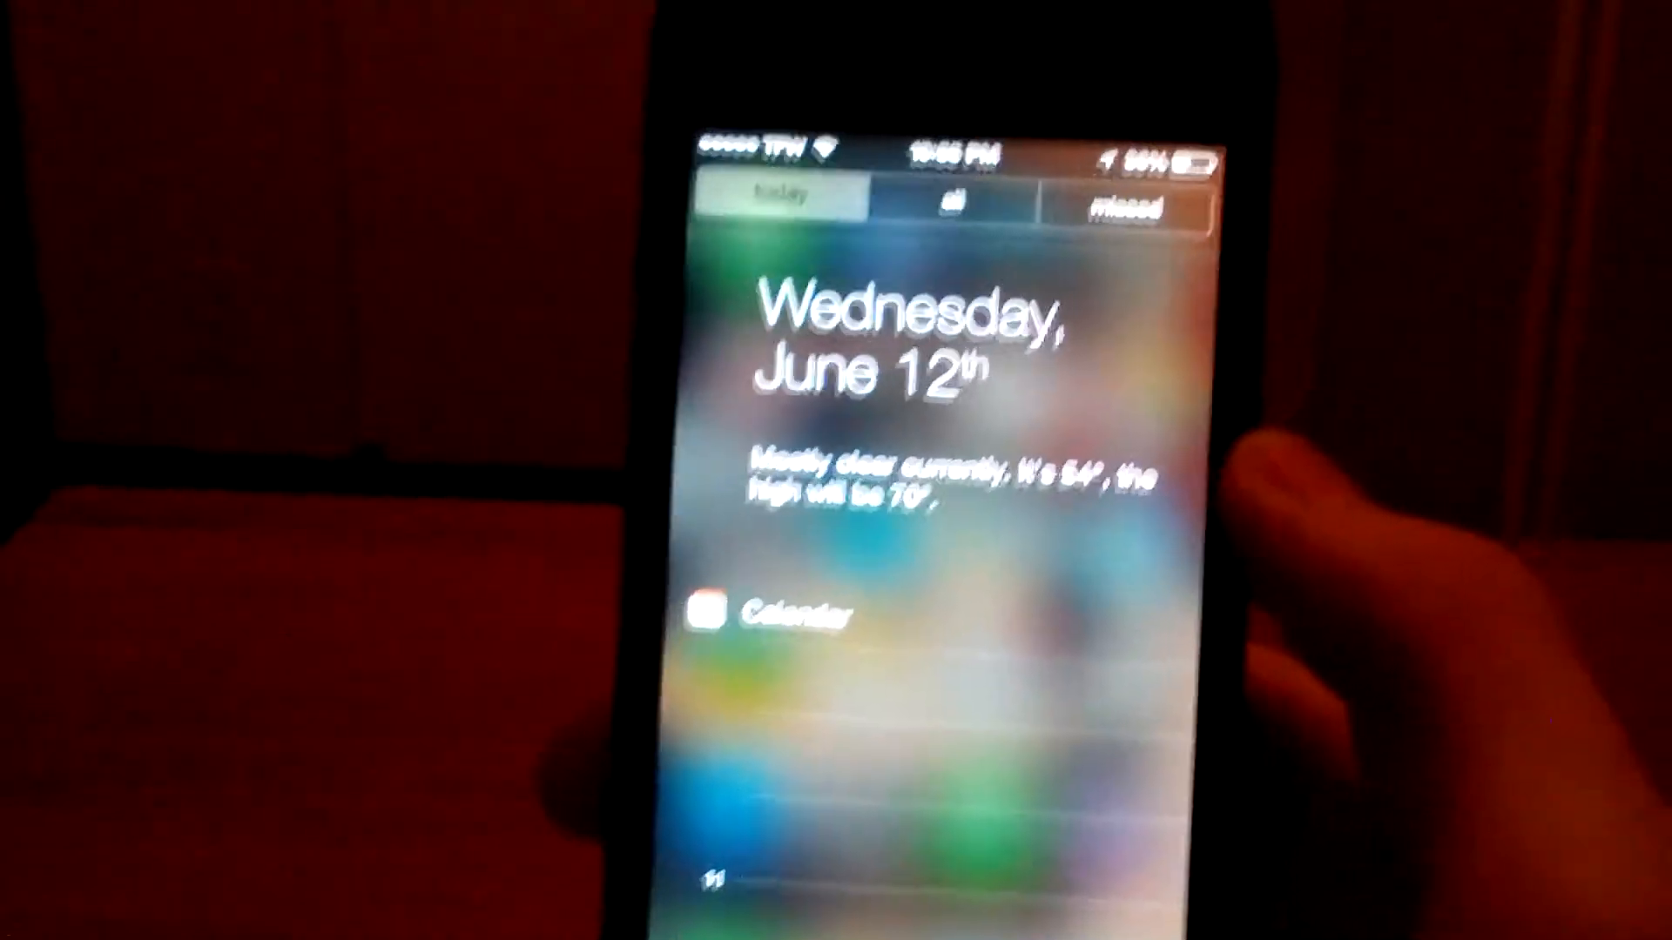
Select and deselect the iPhone 5 restore firmware file on the desktop, then bring iTunes forward
left_click(987, 425)
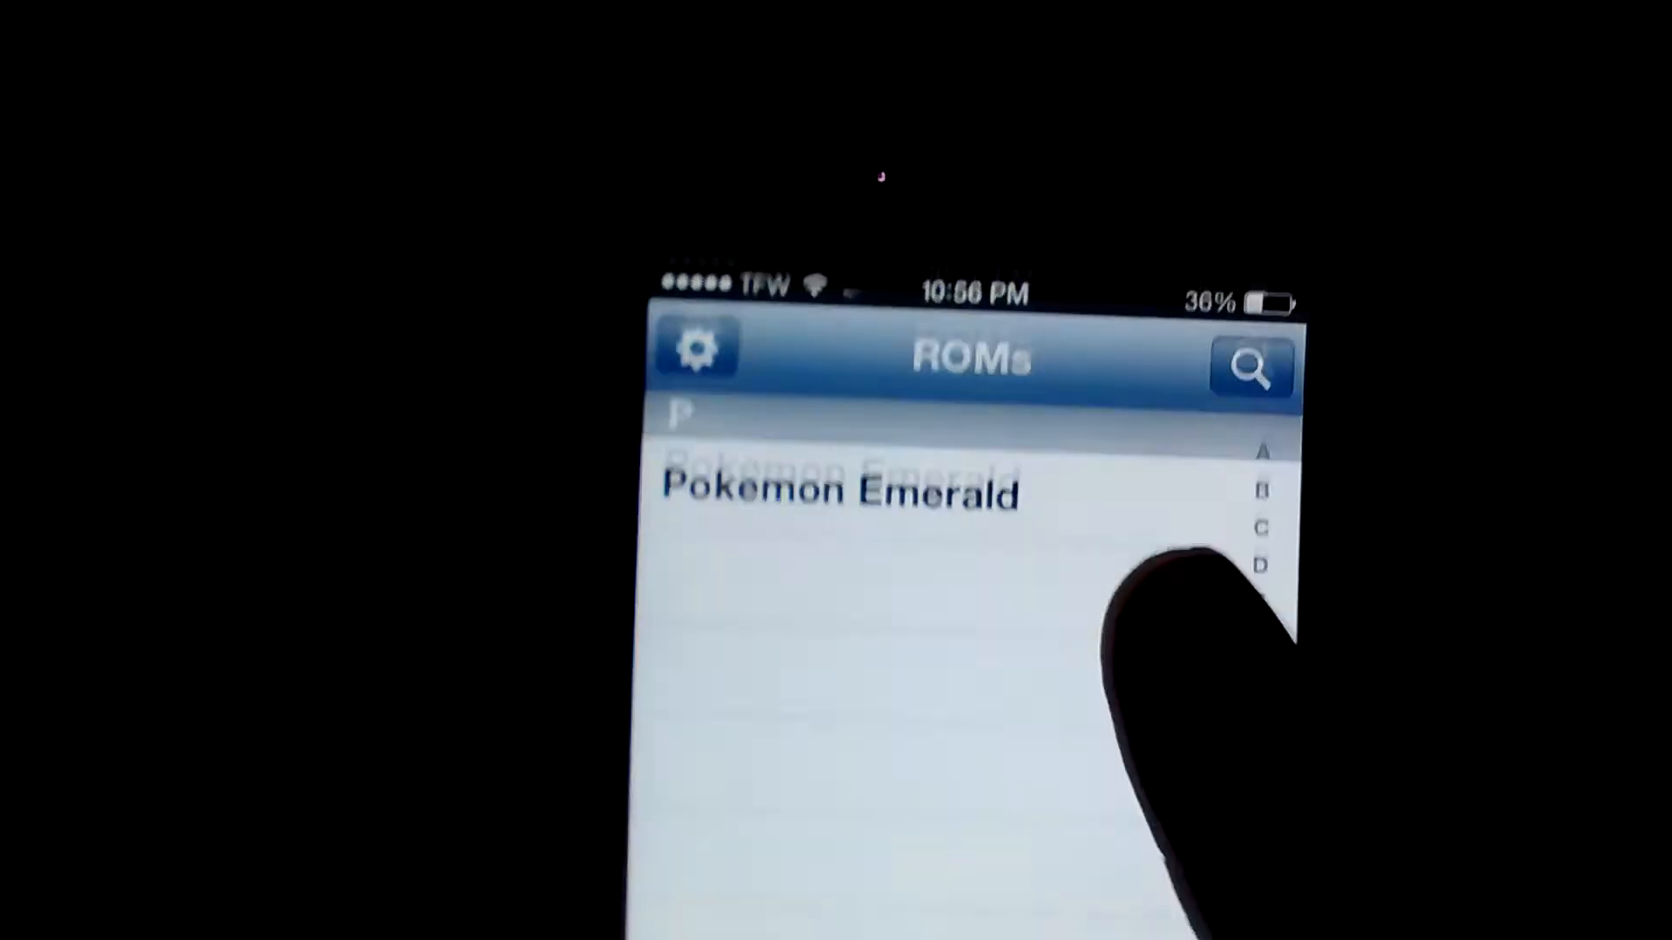
left_click(844, 494)
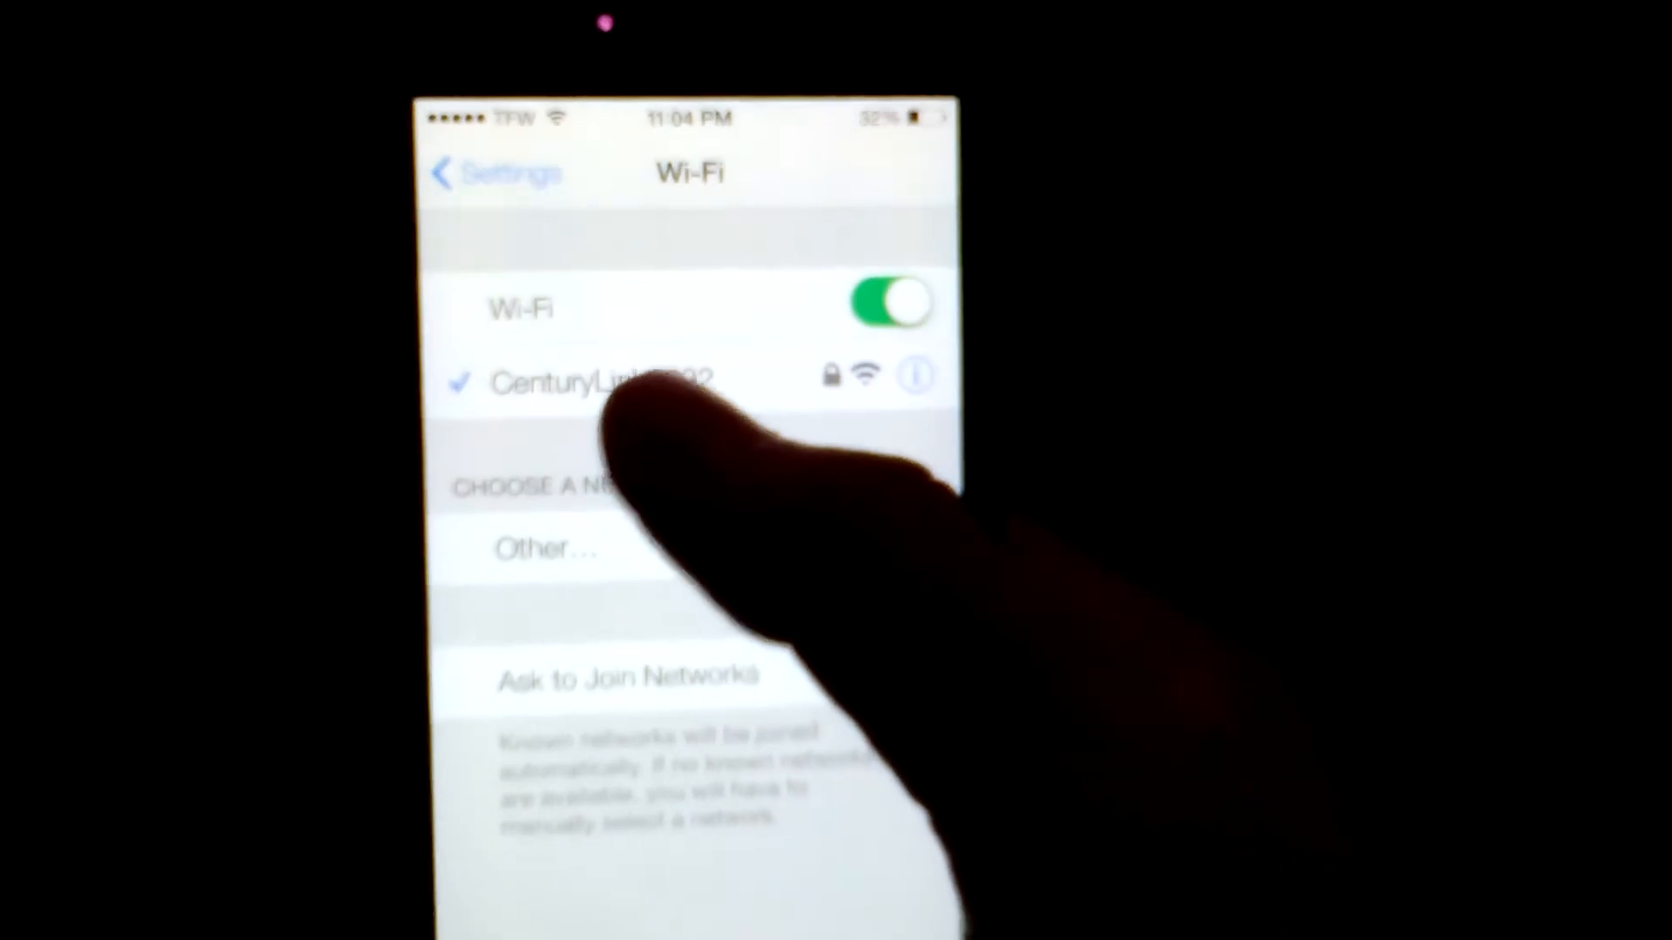
left_click(920, 371)
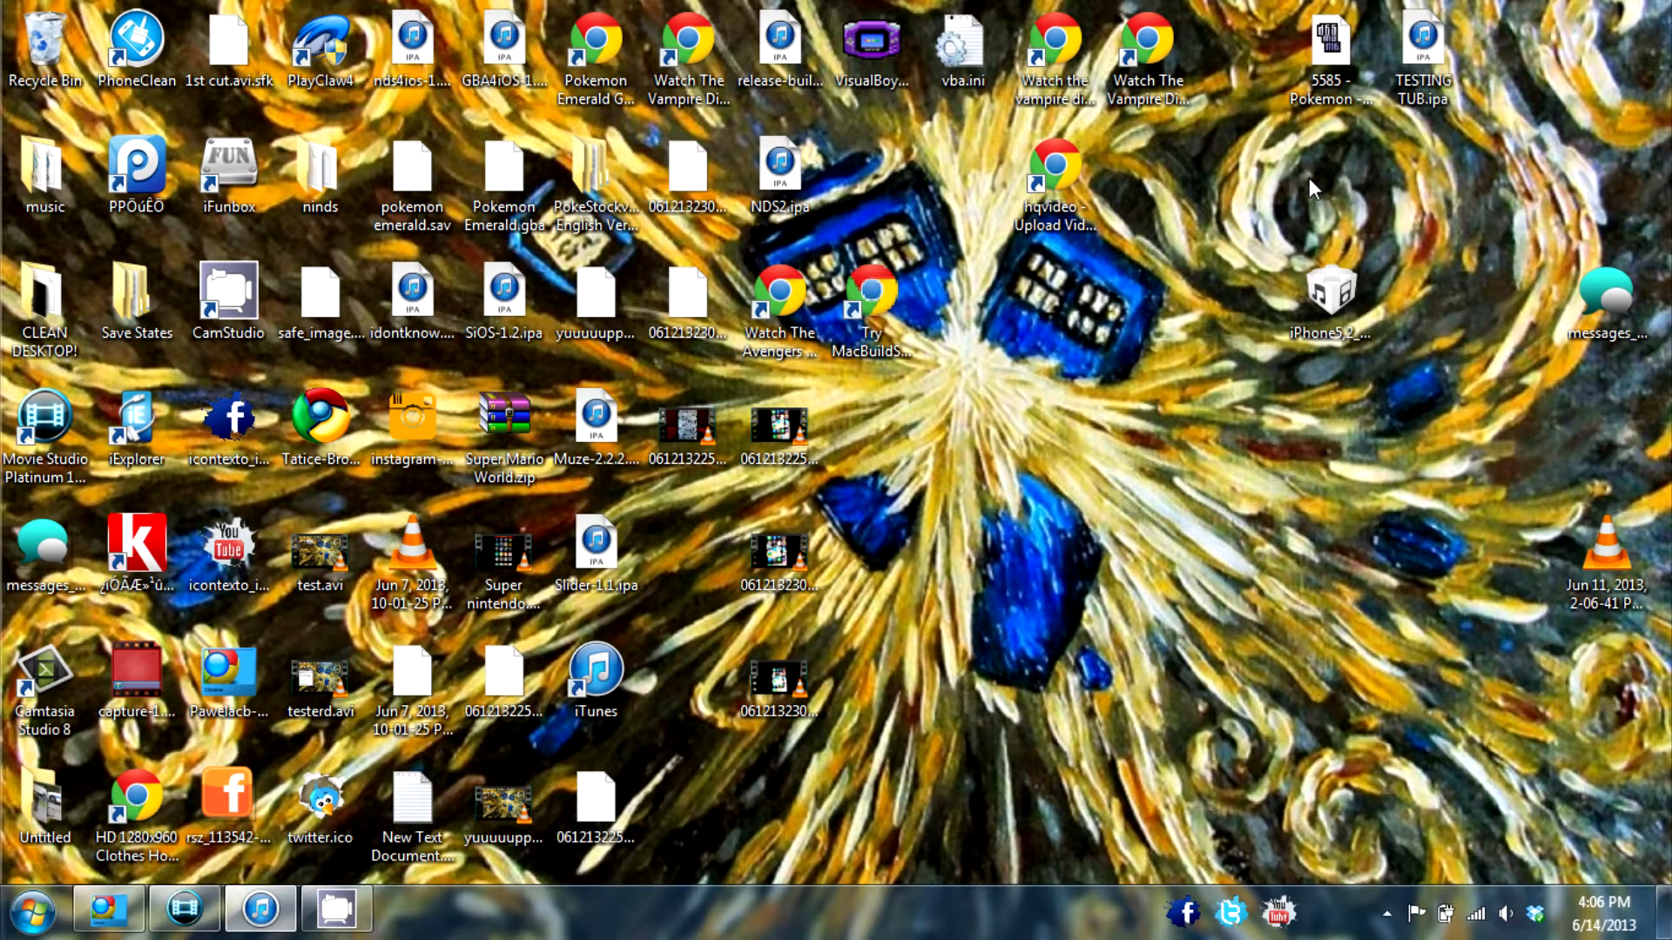
mouse_move(1240, 256)
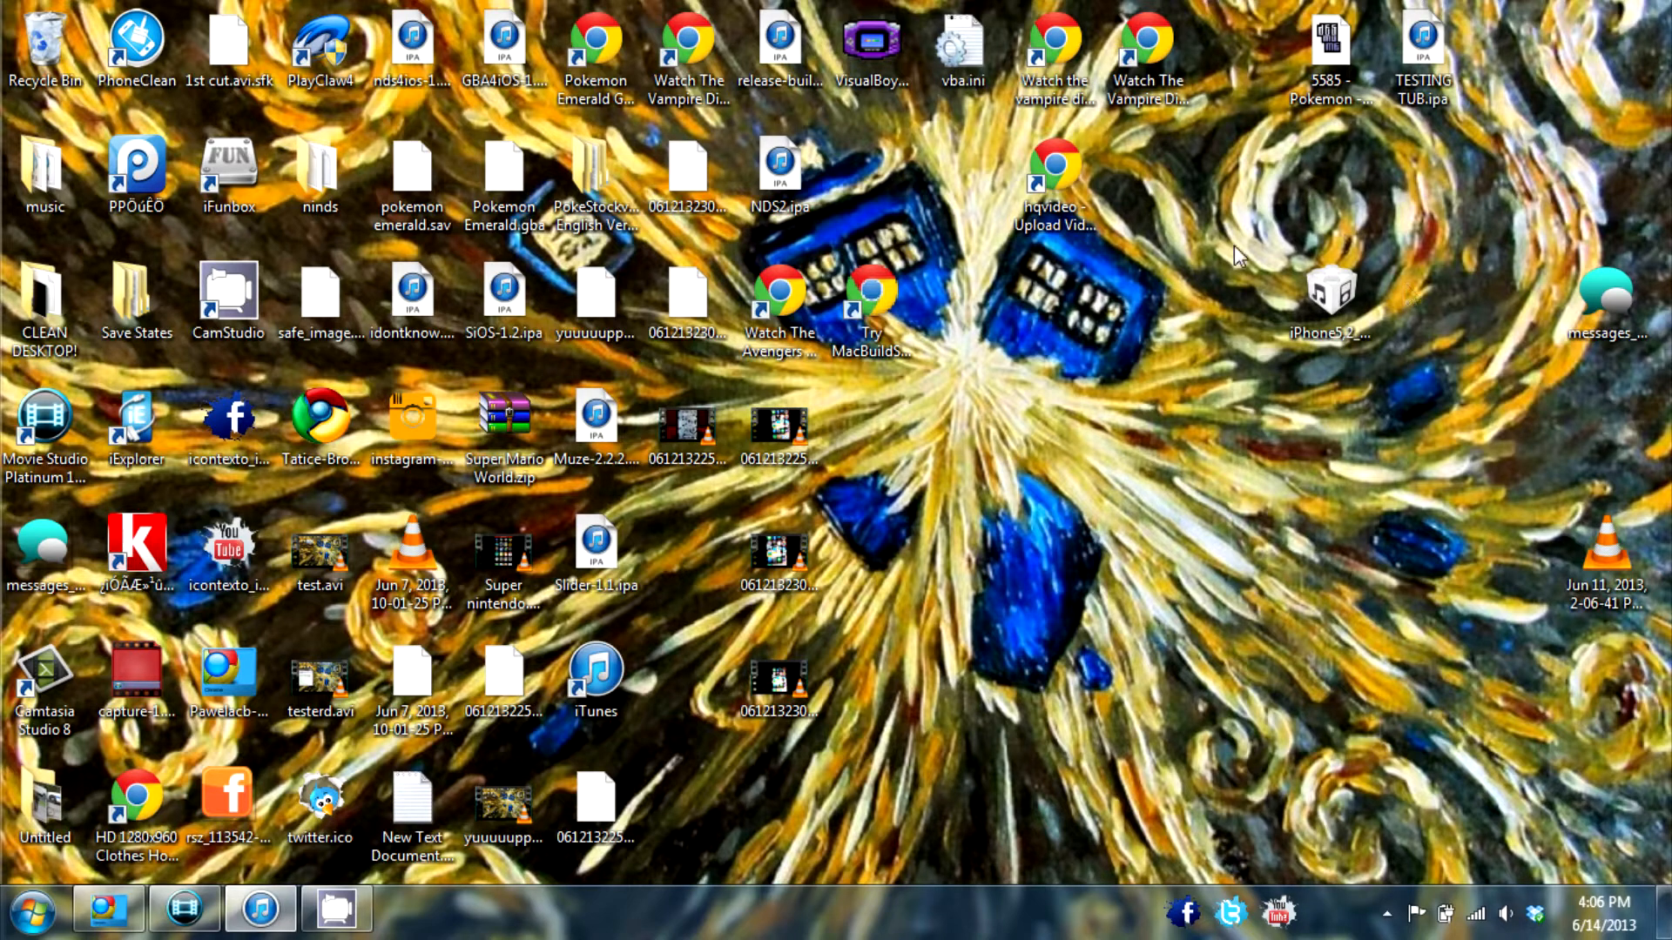
left_click(1330, 300)
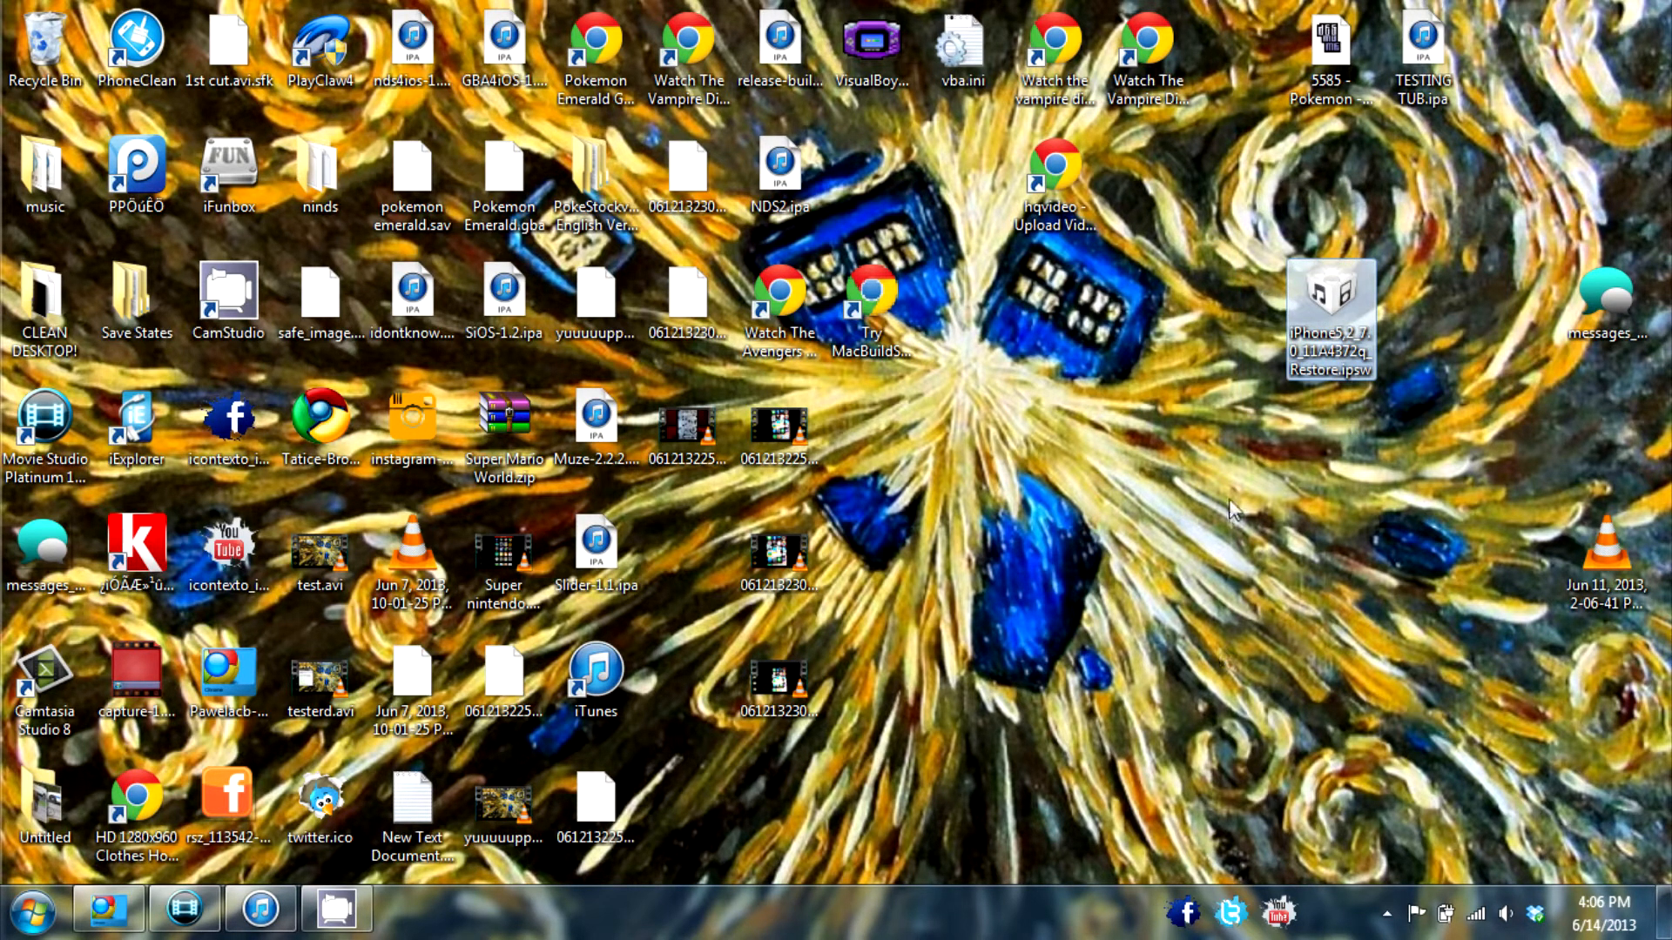
mouse_move(1258, 477)
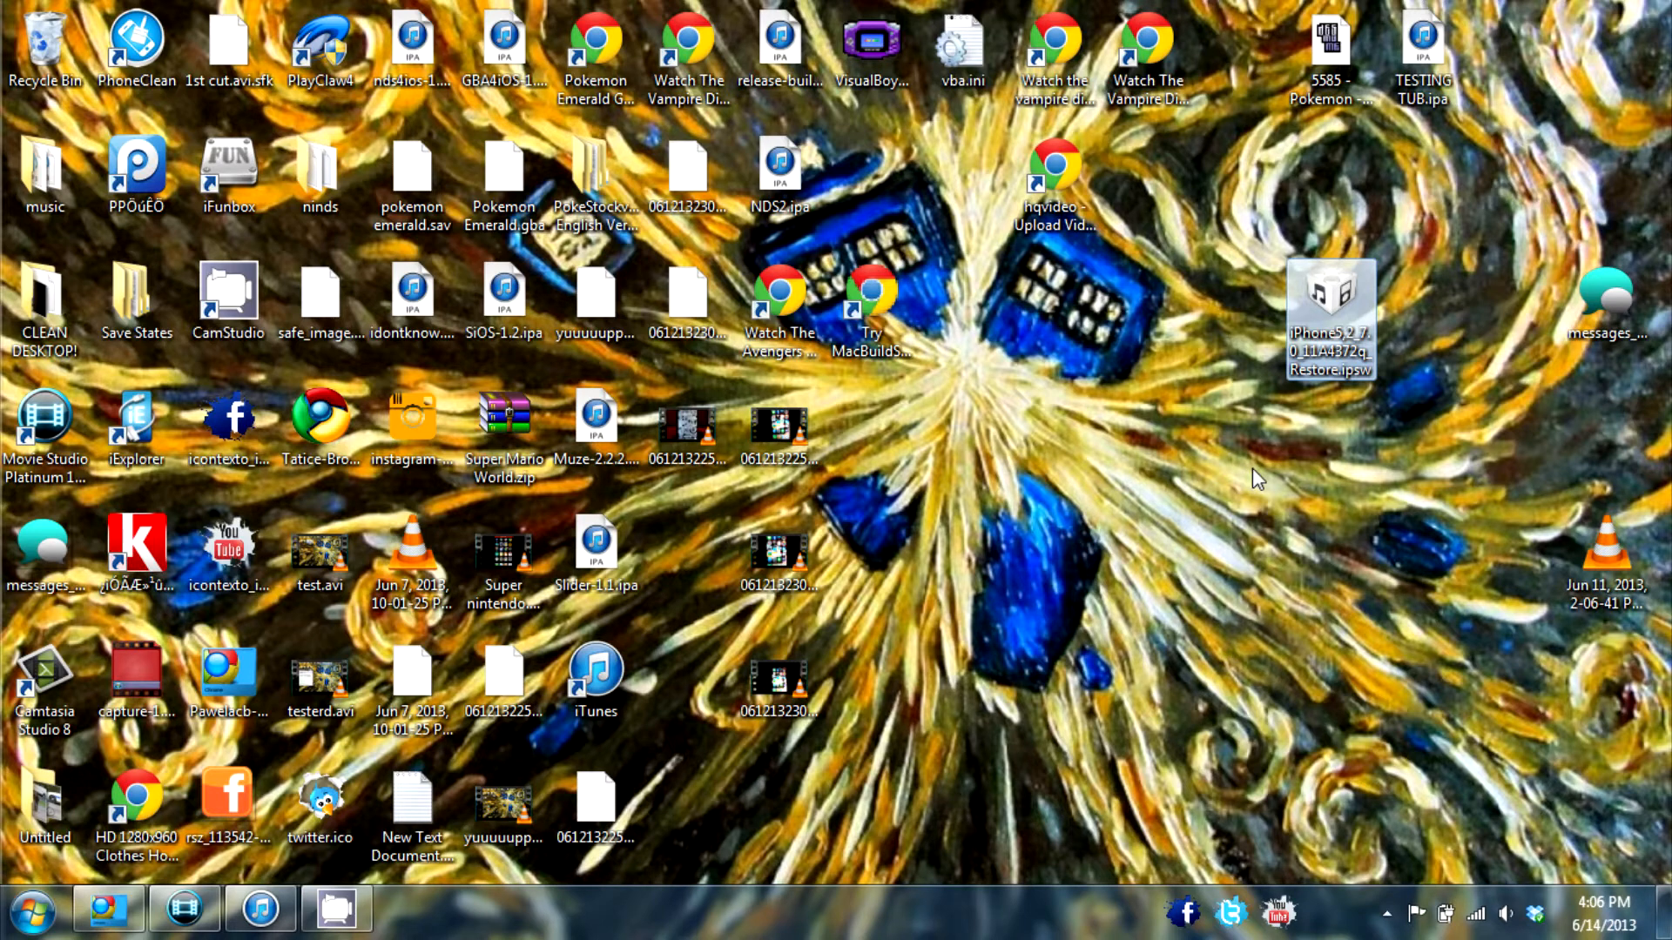
left_click(1327, 313)
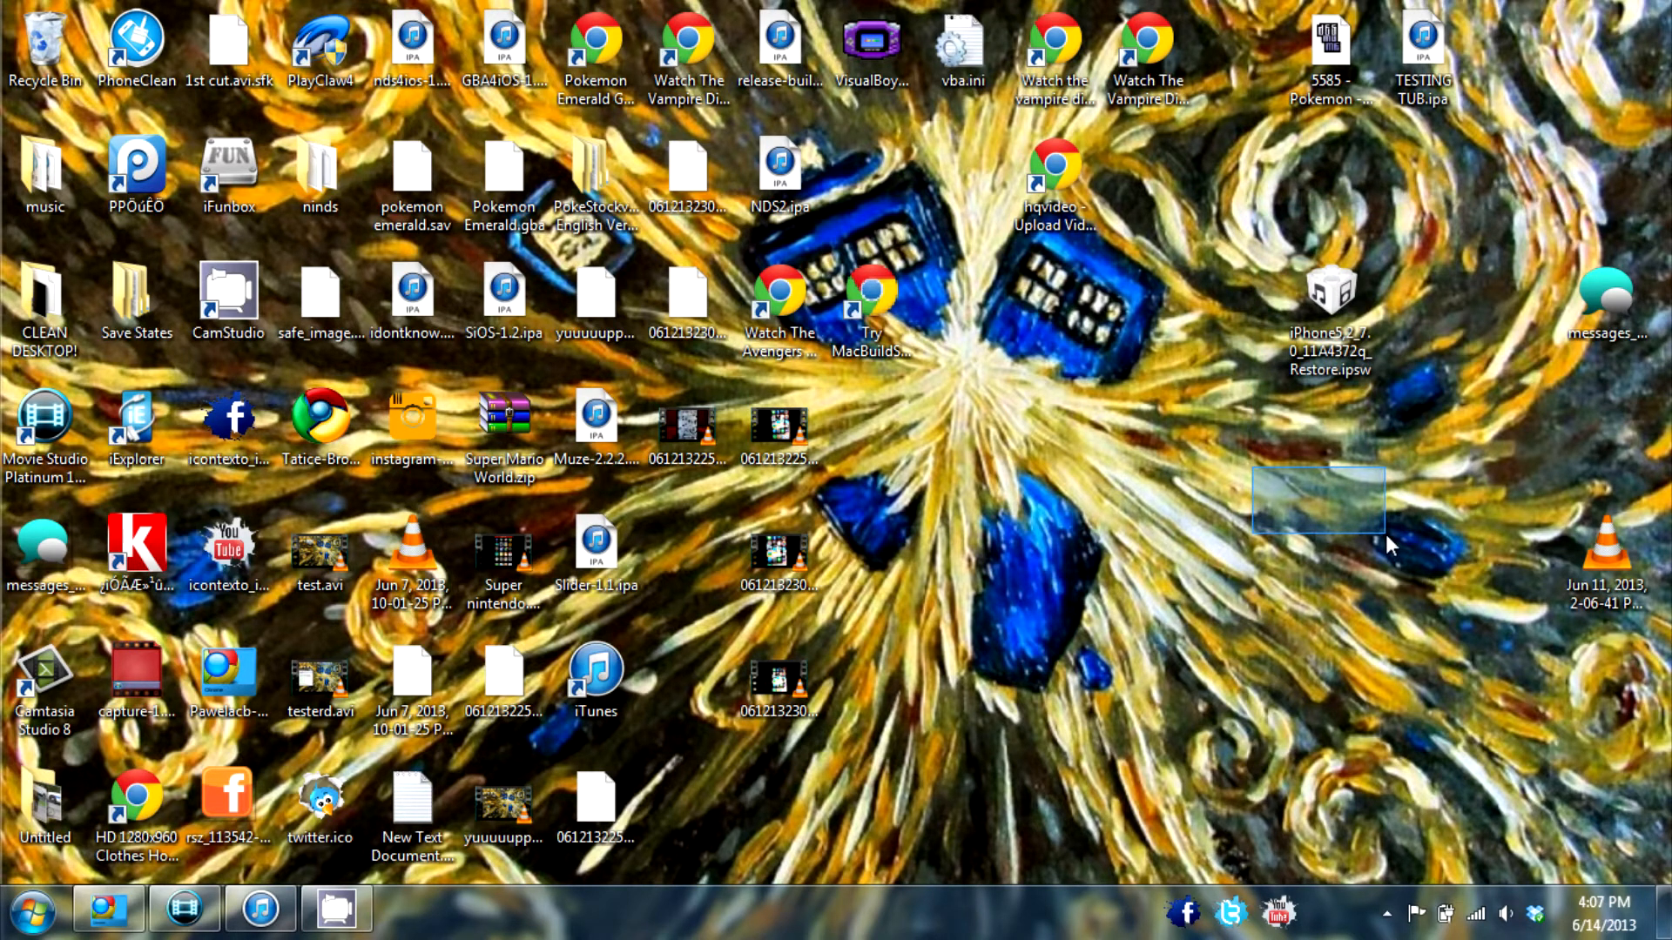
left_click(1390, 546)
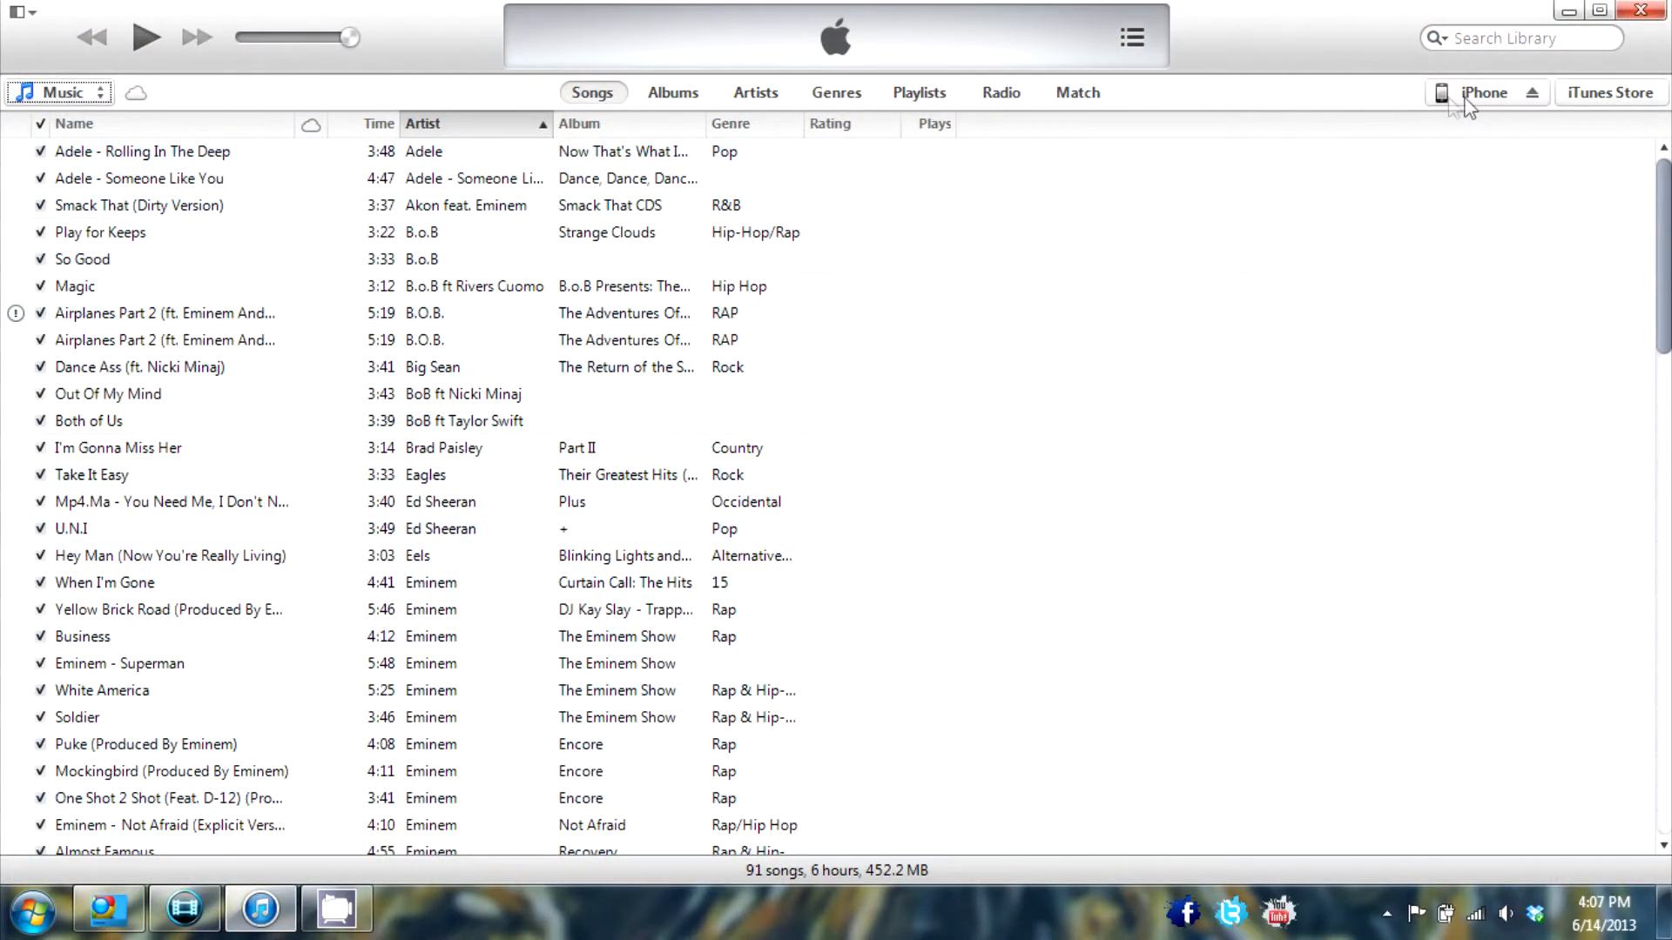
Show the connected iPhone 5's summary page reporting iOS 7.0 with restore and backup options
left_click(1484, 92)
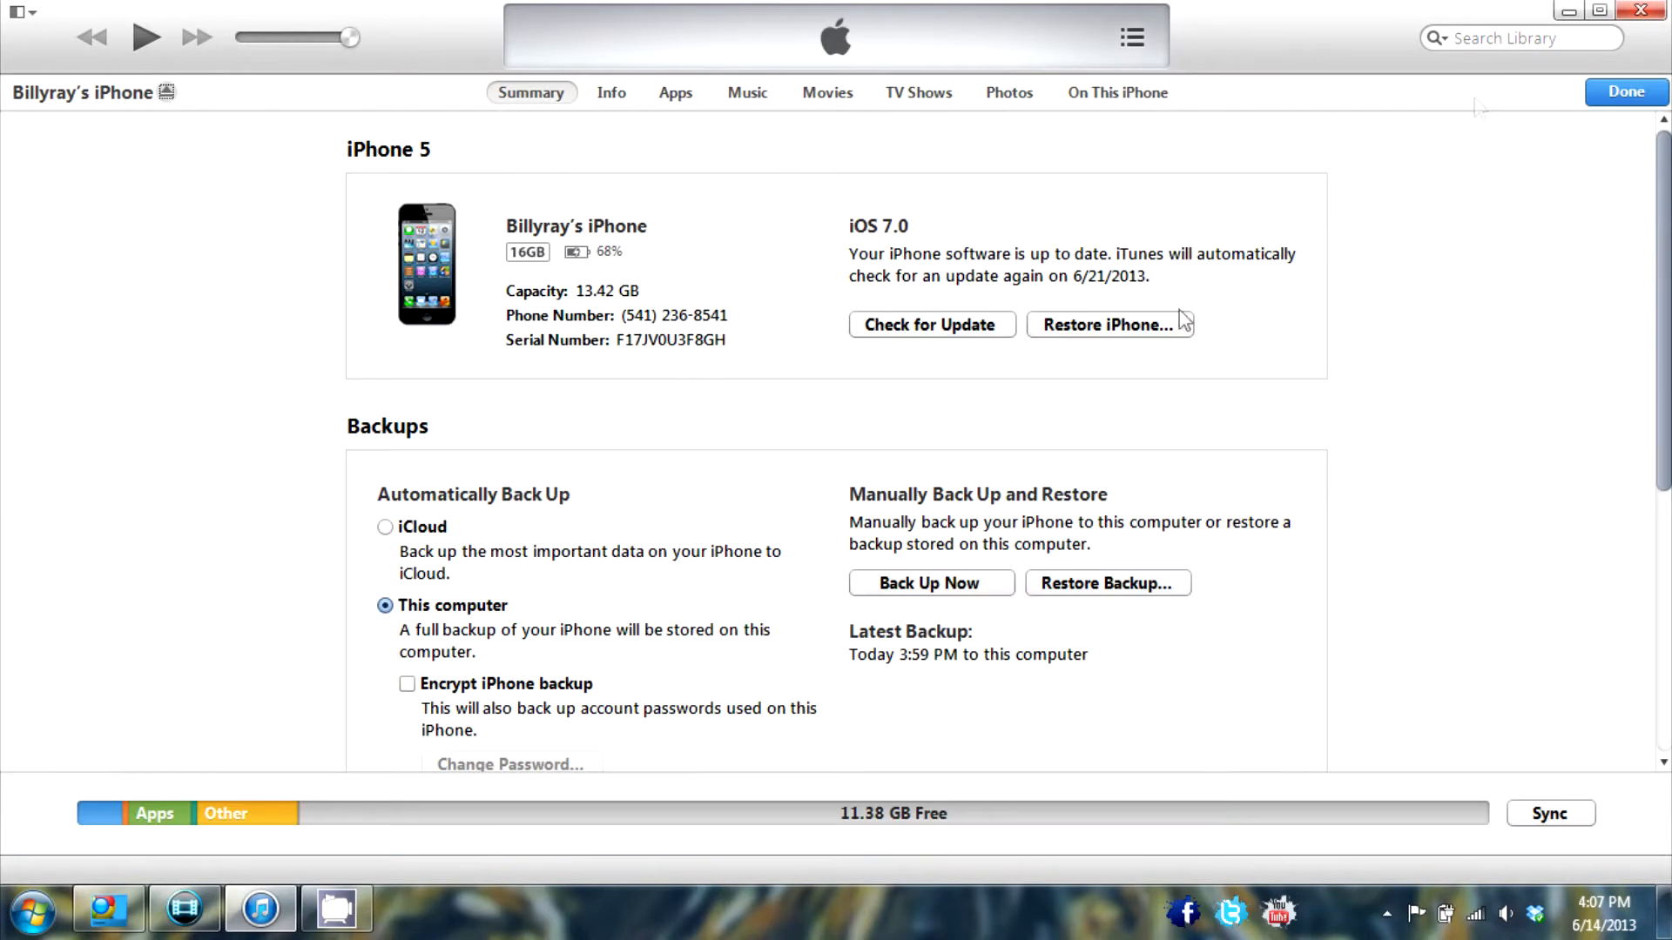
mouse_move(1170, 393)
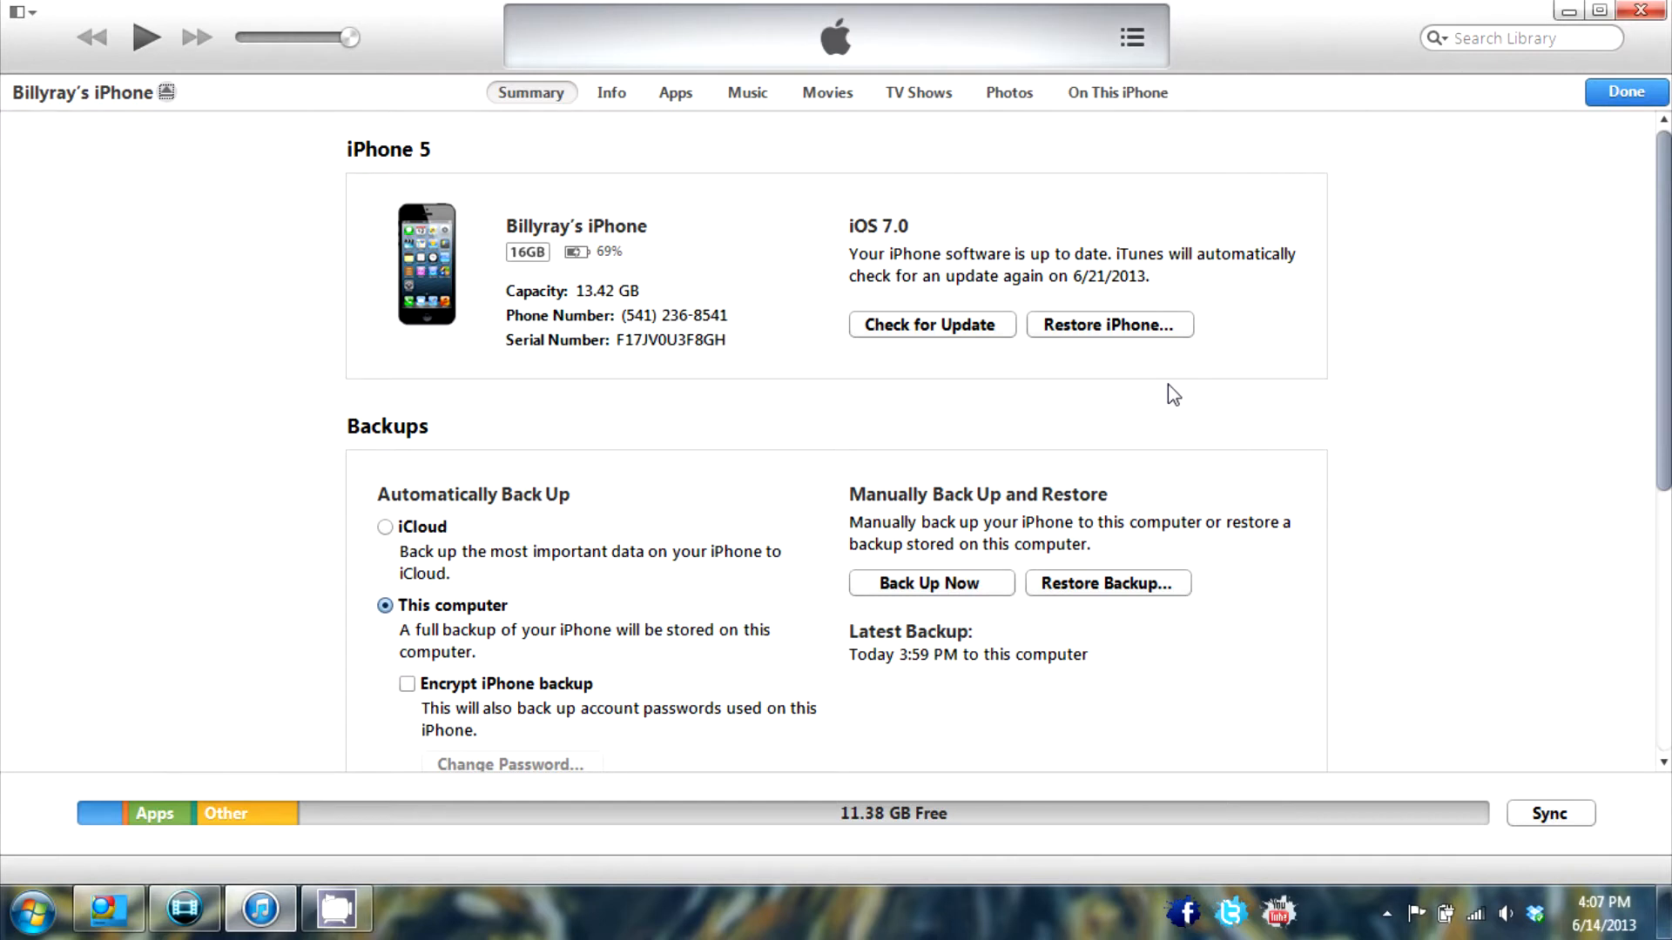
mouse_move(928, 338)
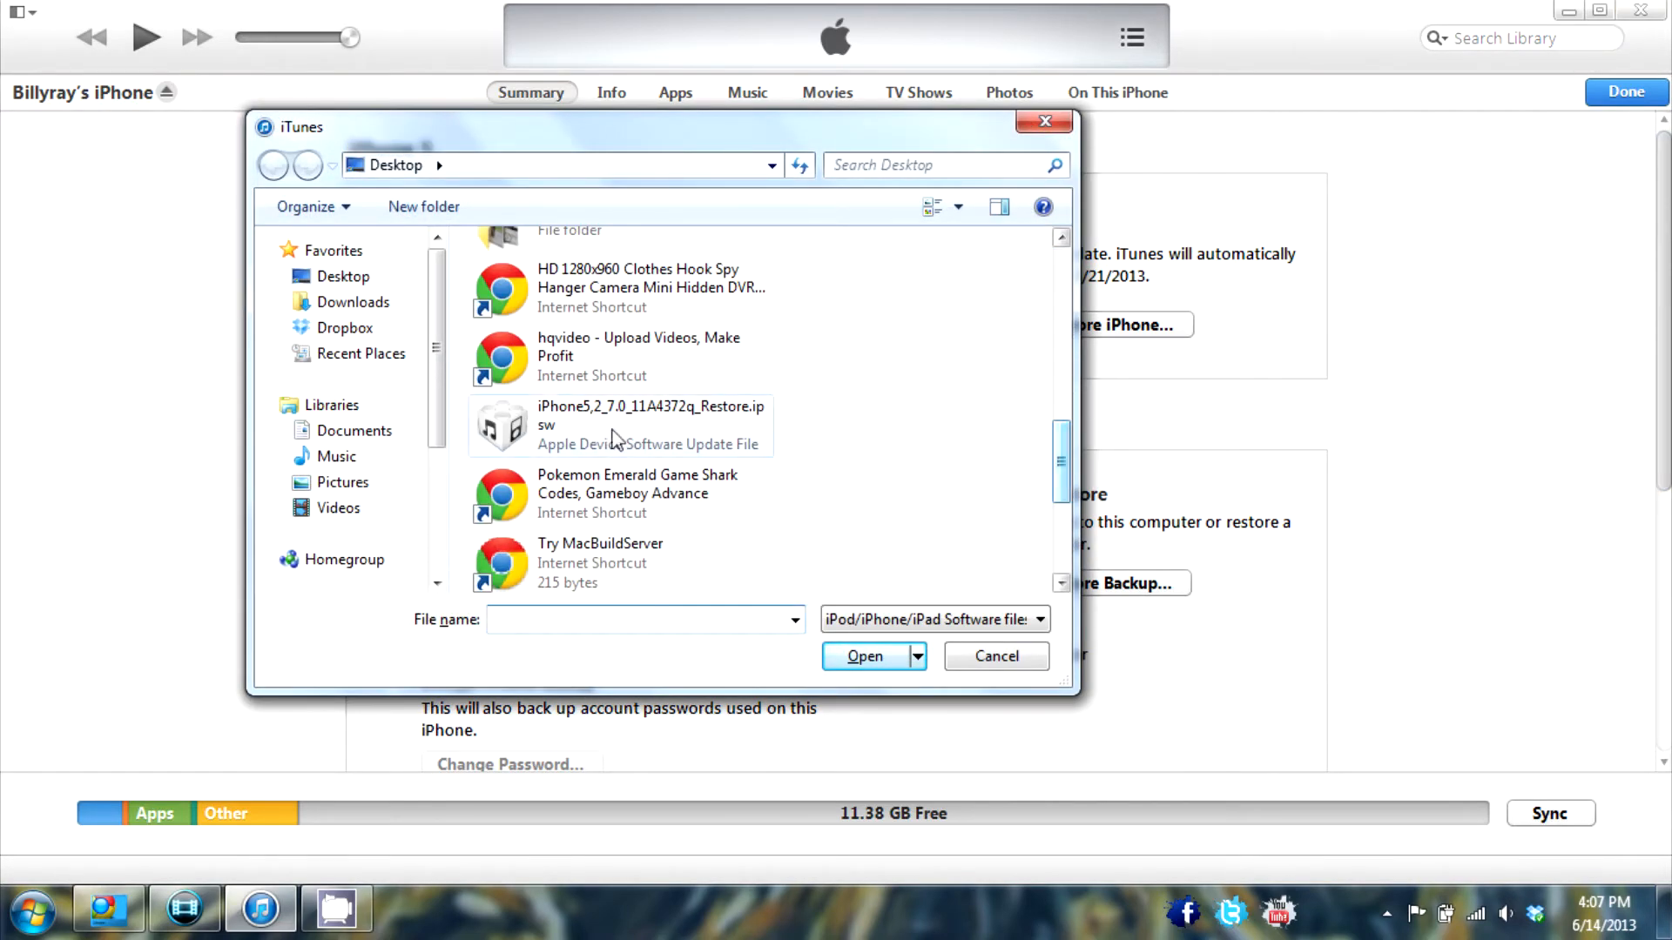
mouse_move(617, 437)
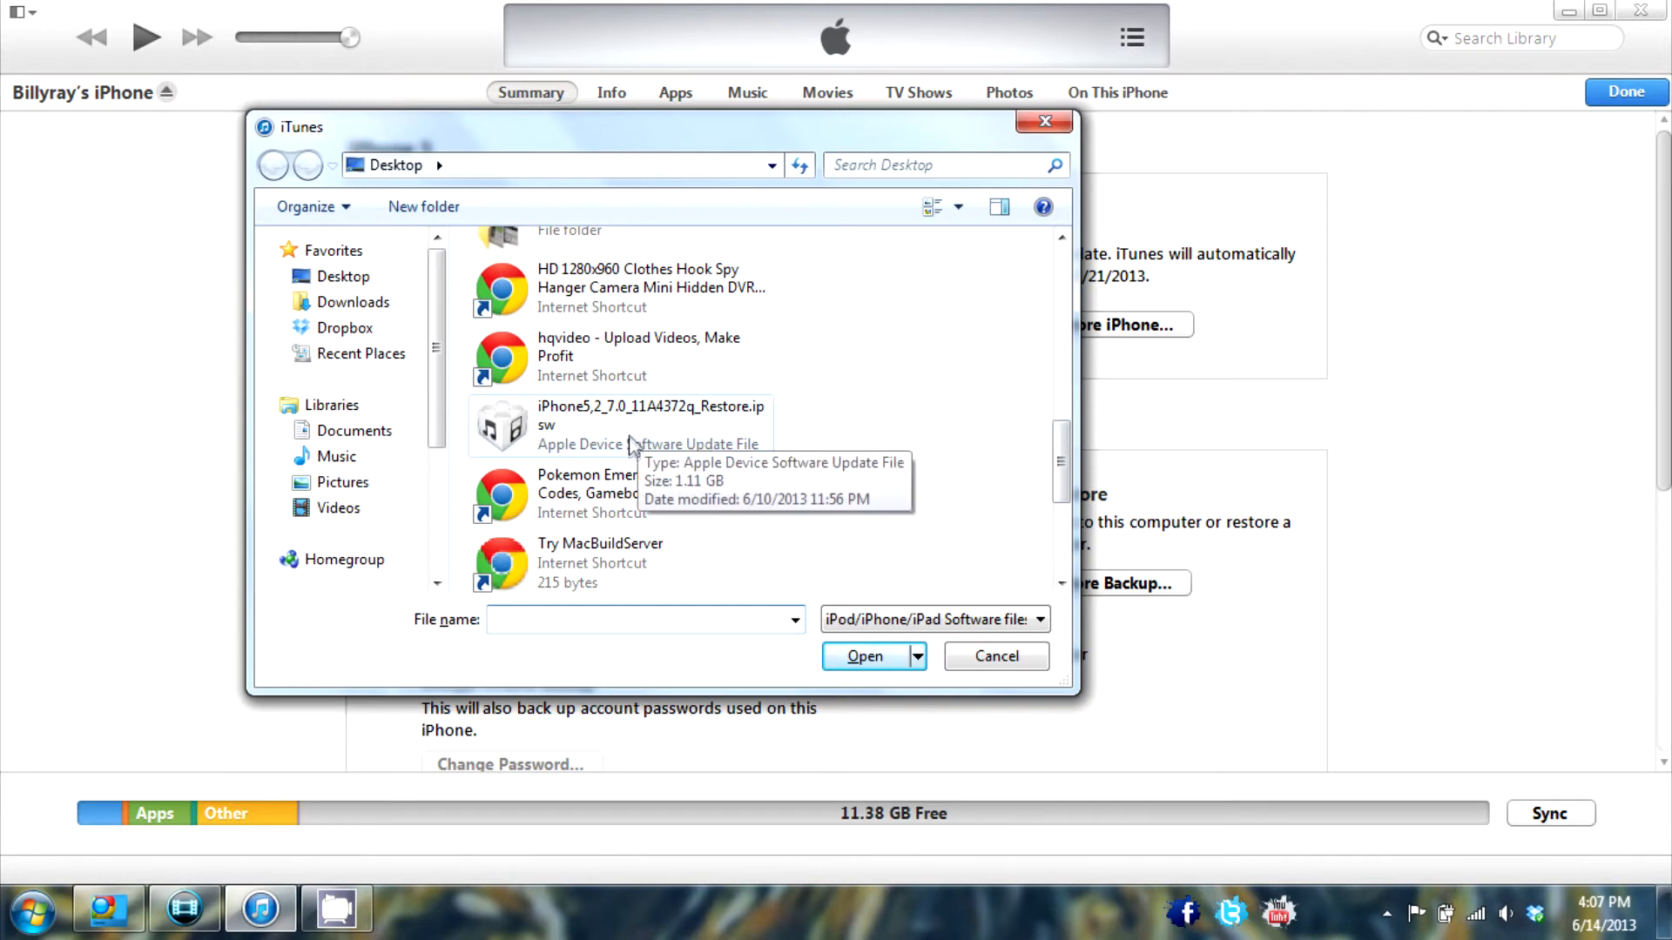
Confirm iPhone5,2_7.0_11A4372q_Restore.ipsw from the Desktop as the restore firmware
left_click(637, 423)
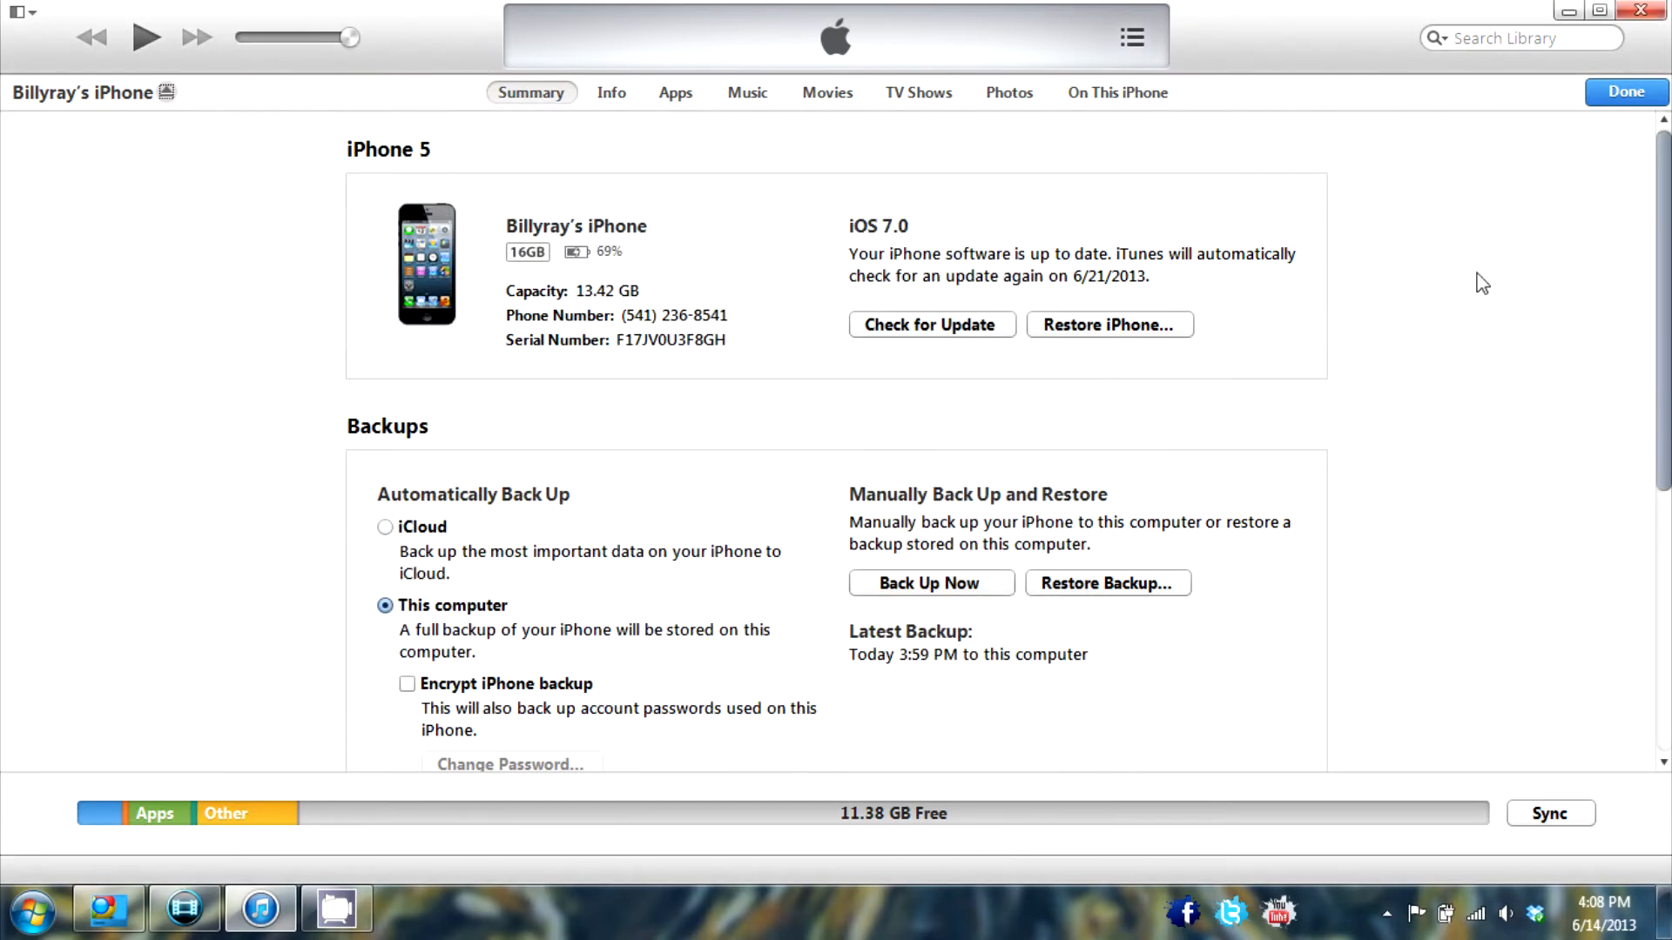
mouse_move(1487, 251)
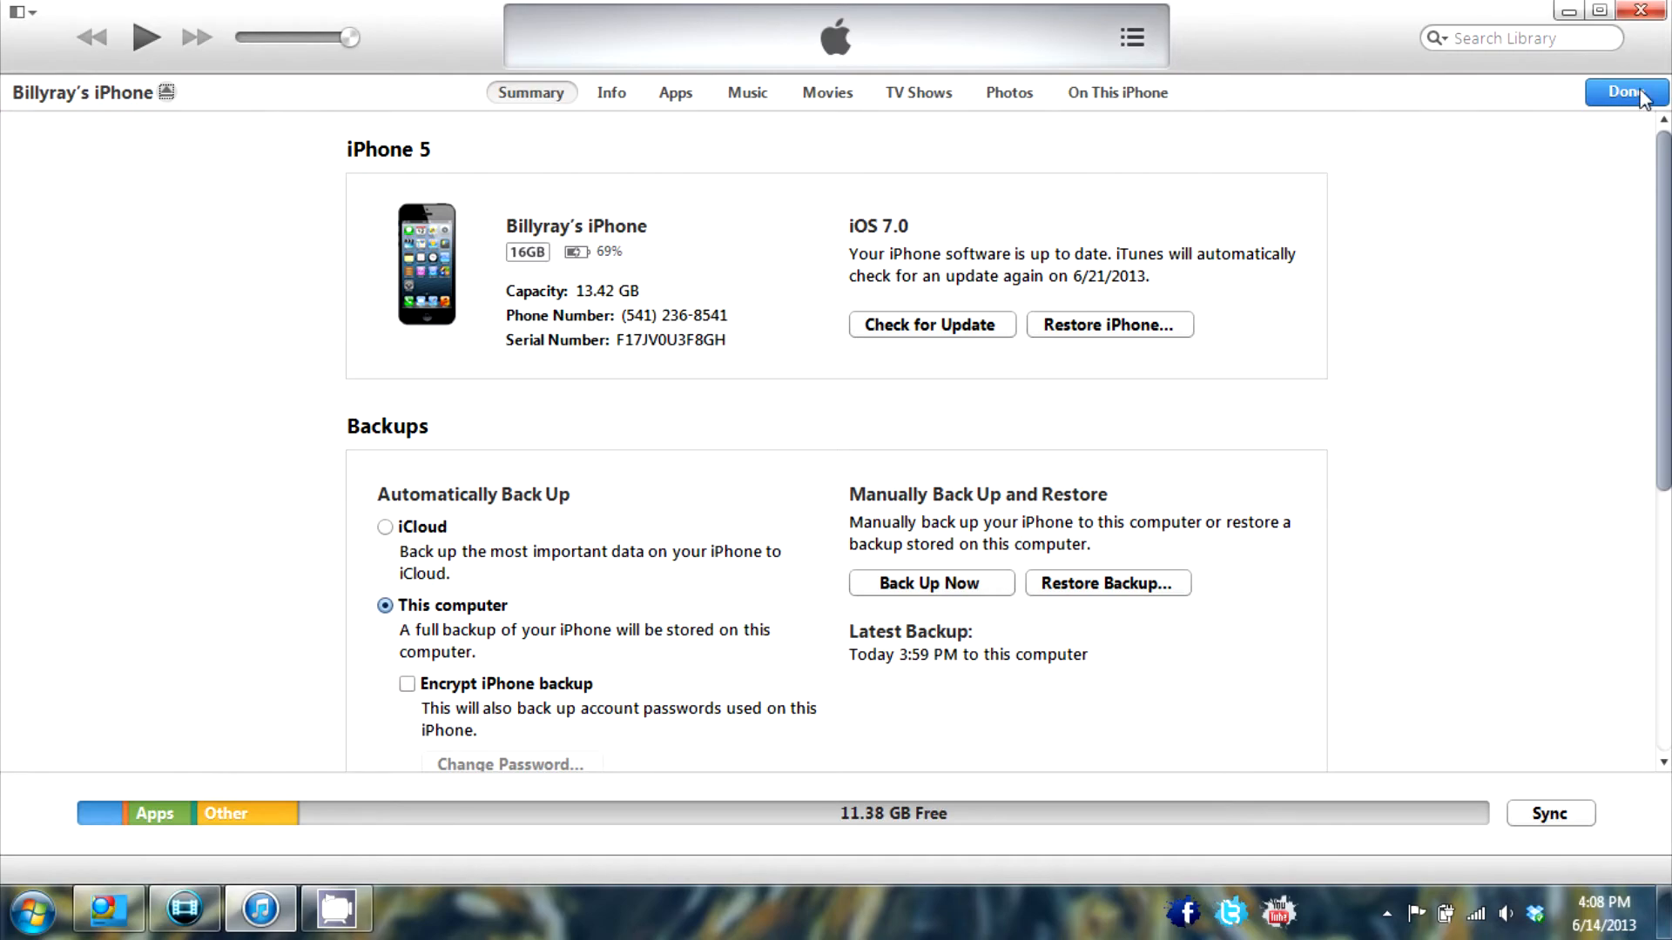
Leave the iPhone summary via Done and maximize iTunes on the music library
left_click(1624, 91)
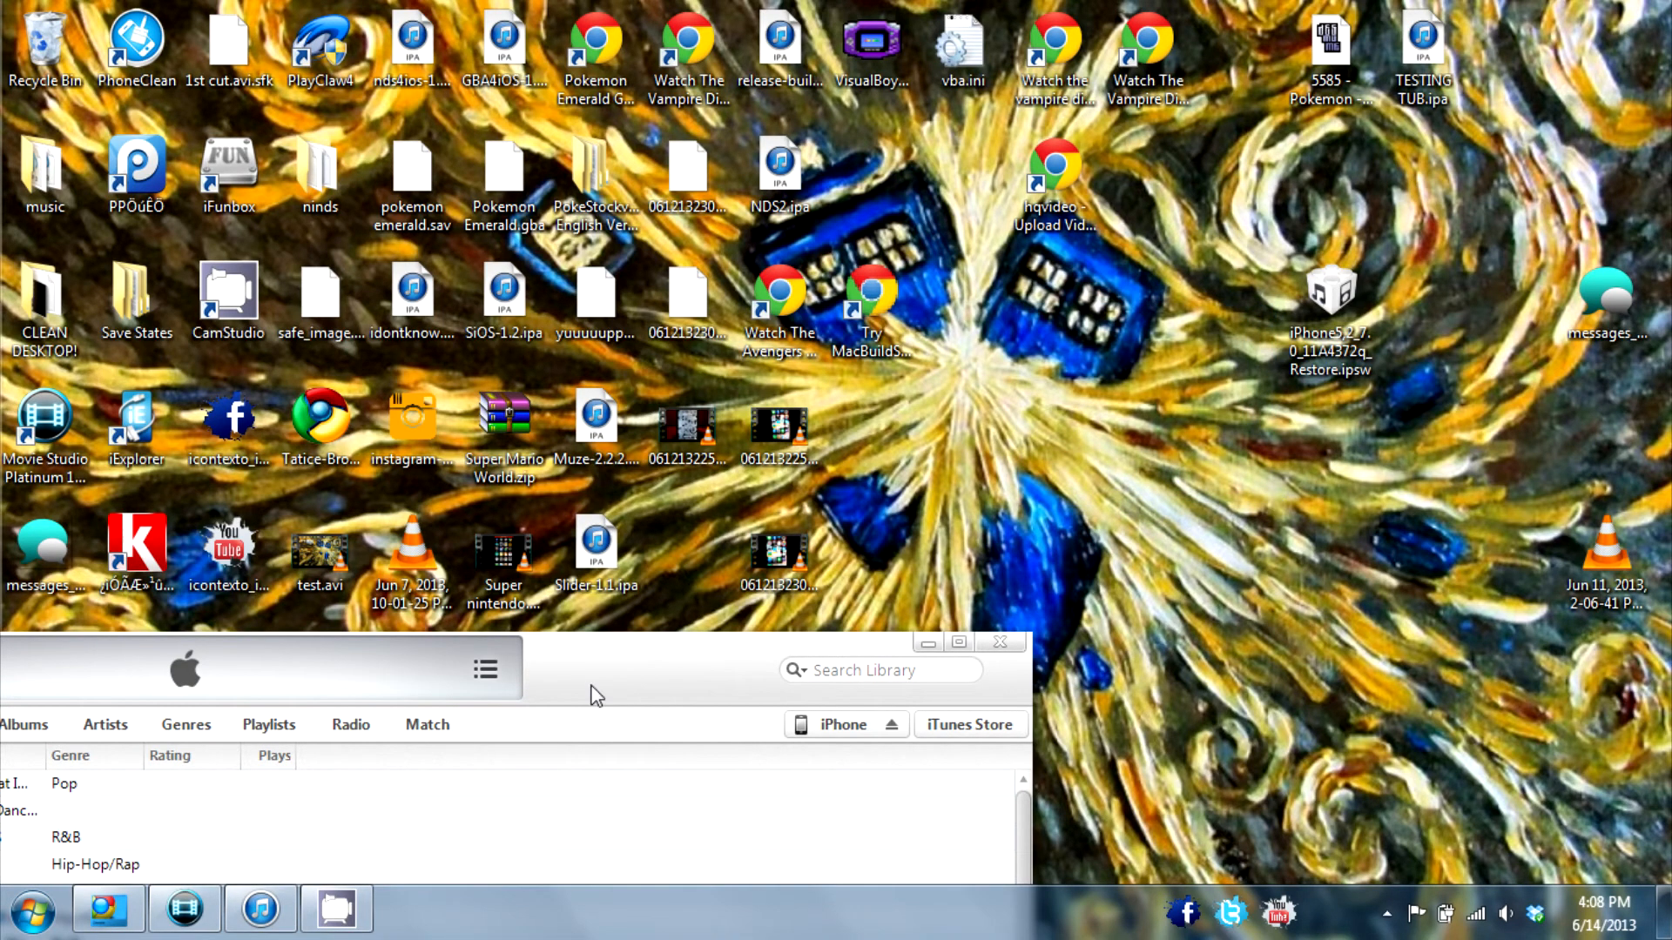
left_click(958, 641)
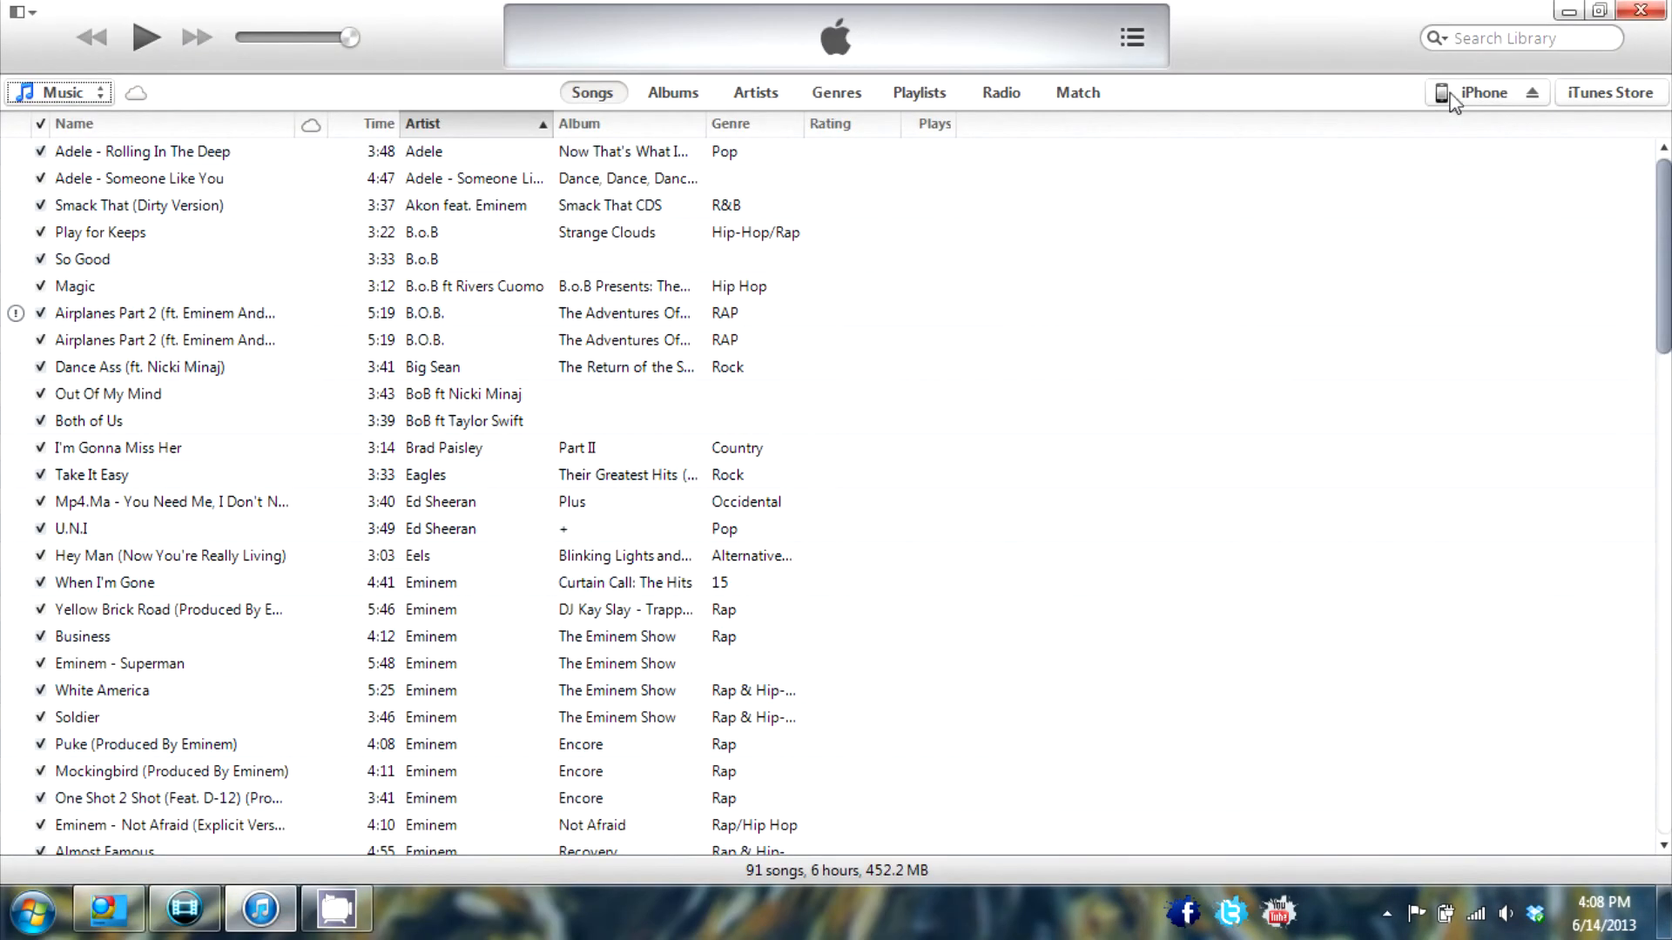
Recheck the iPhone summary showing iOS 7.0, return to the library, and minimize iTunes
left_click(1483, 92)
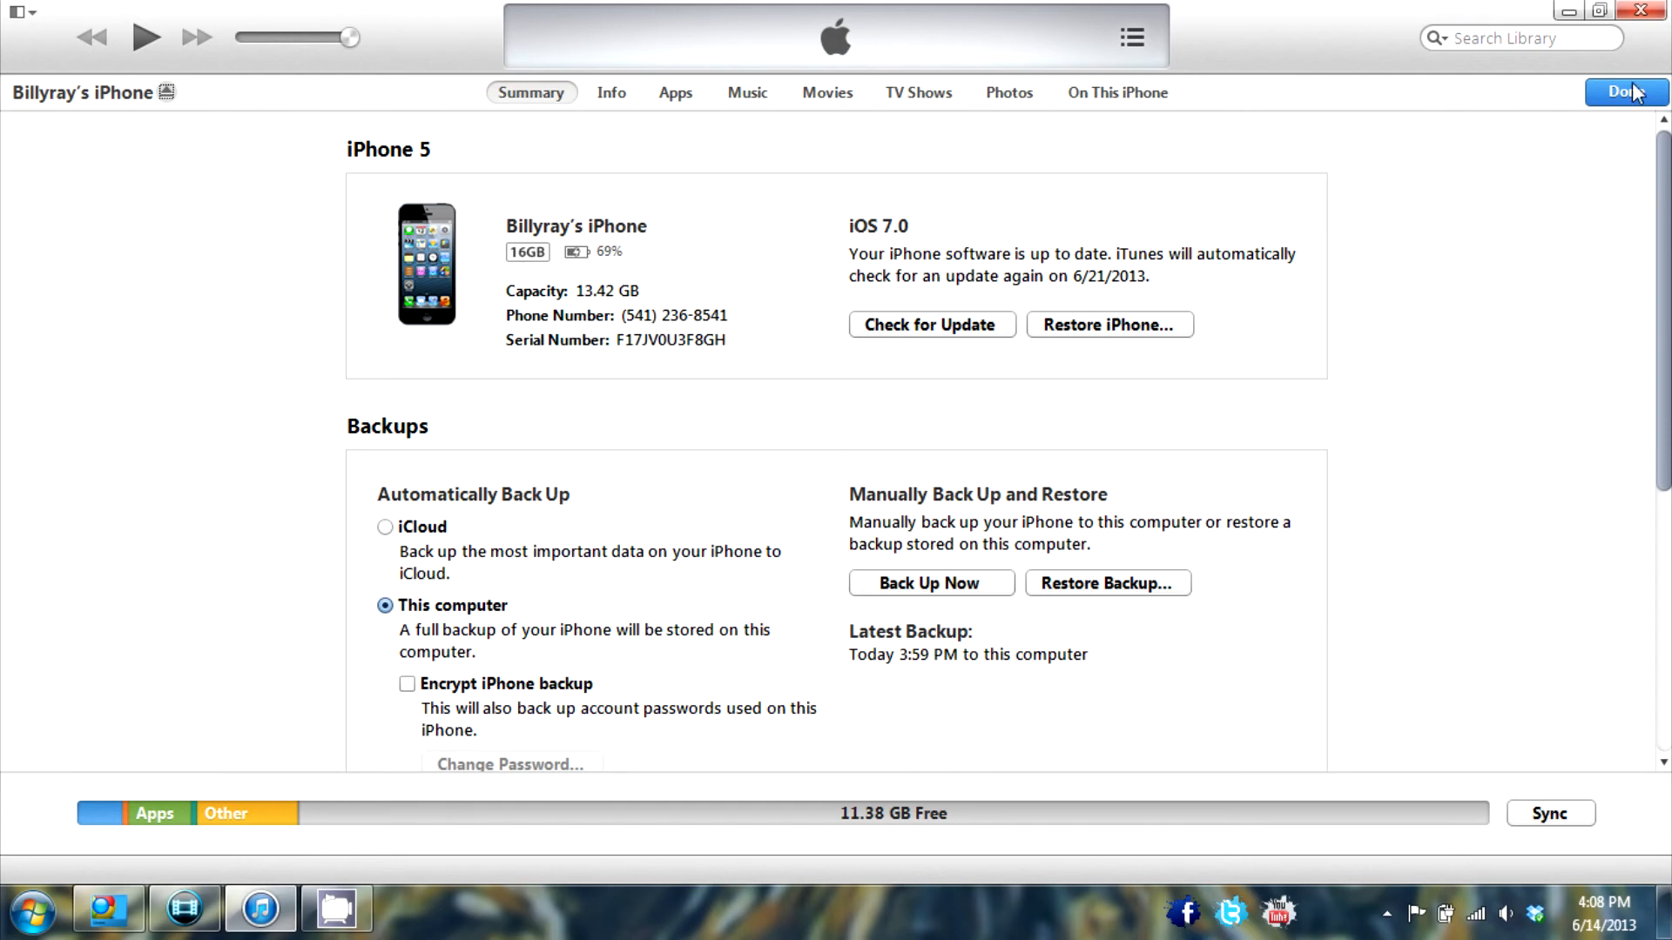
left_click(1623, 91)
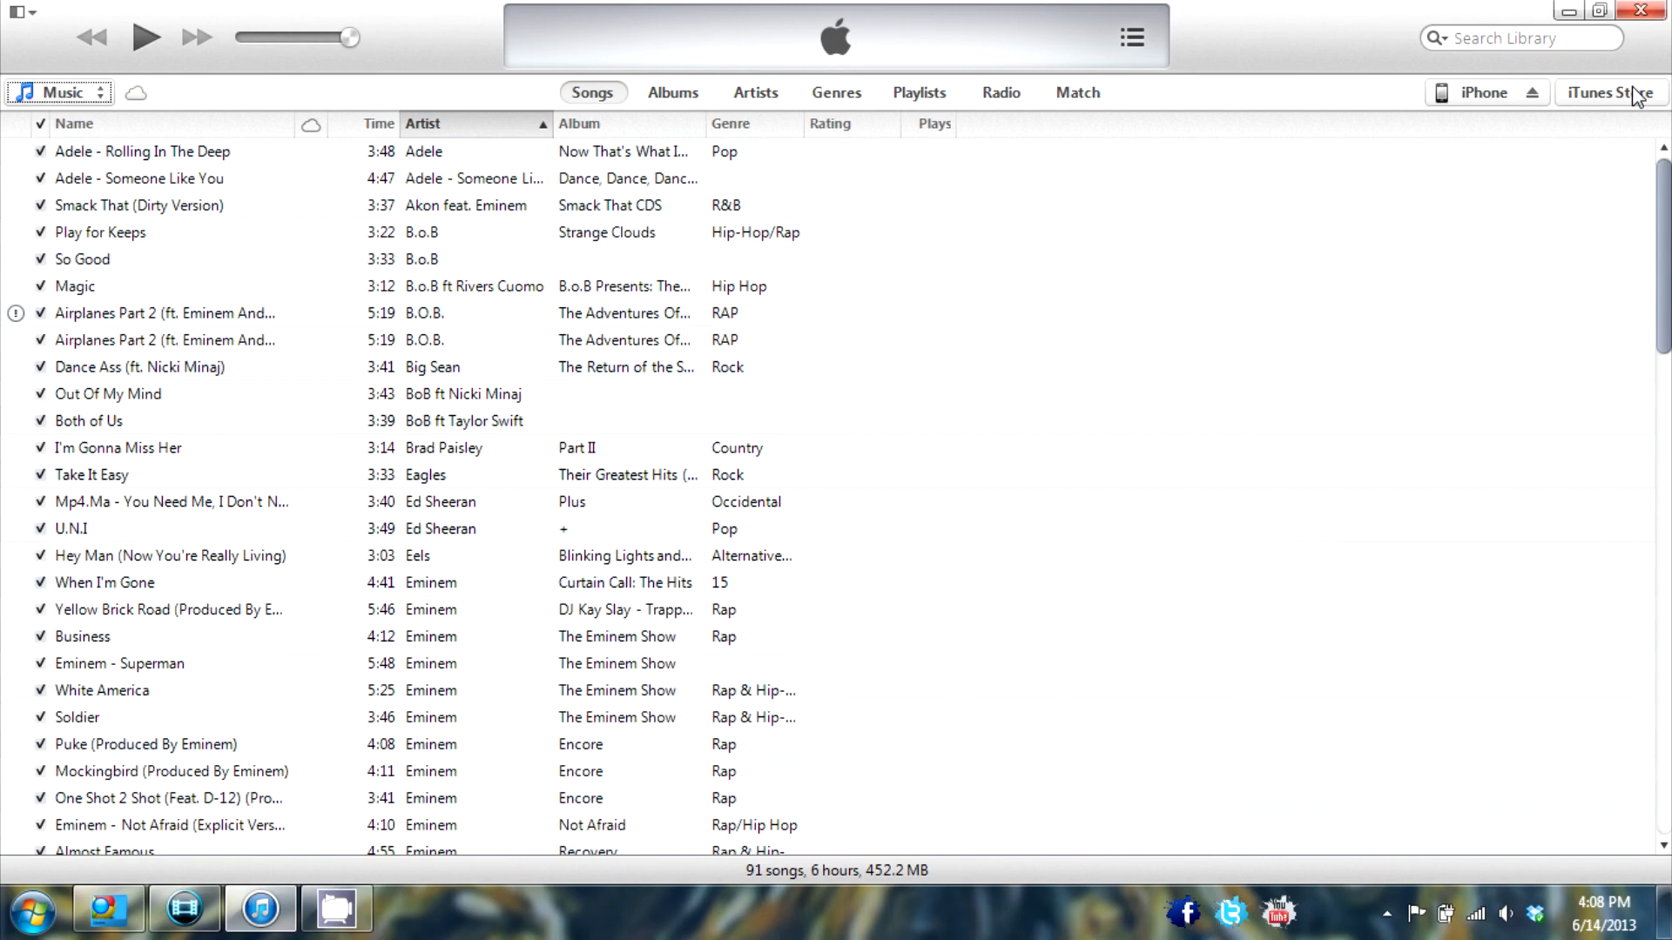
mouse_move(1567, 14)
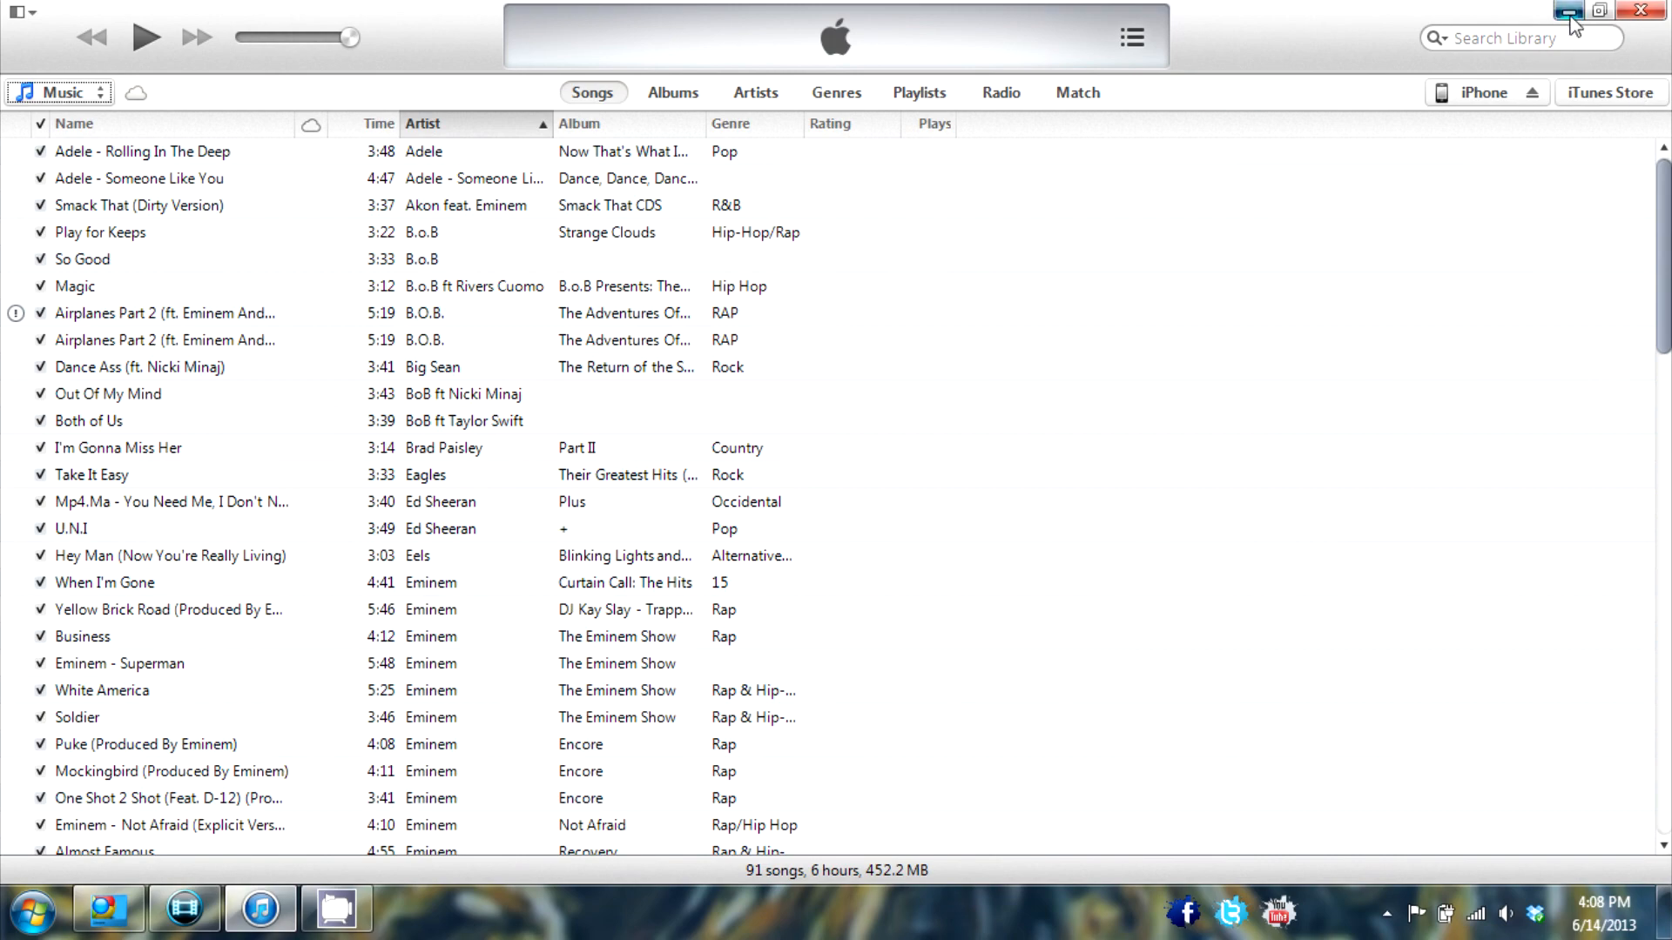
left_click(1568, 10)
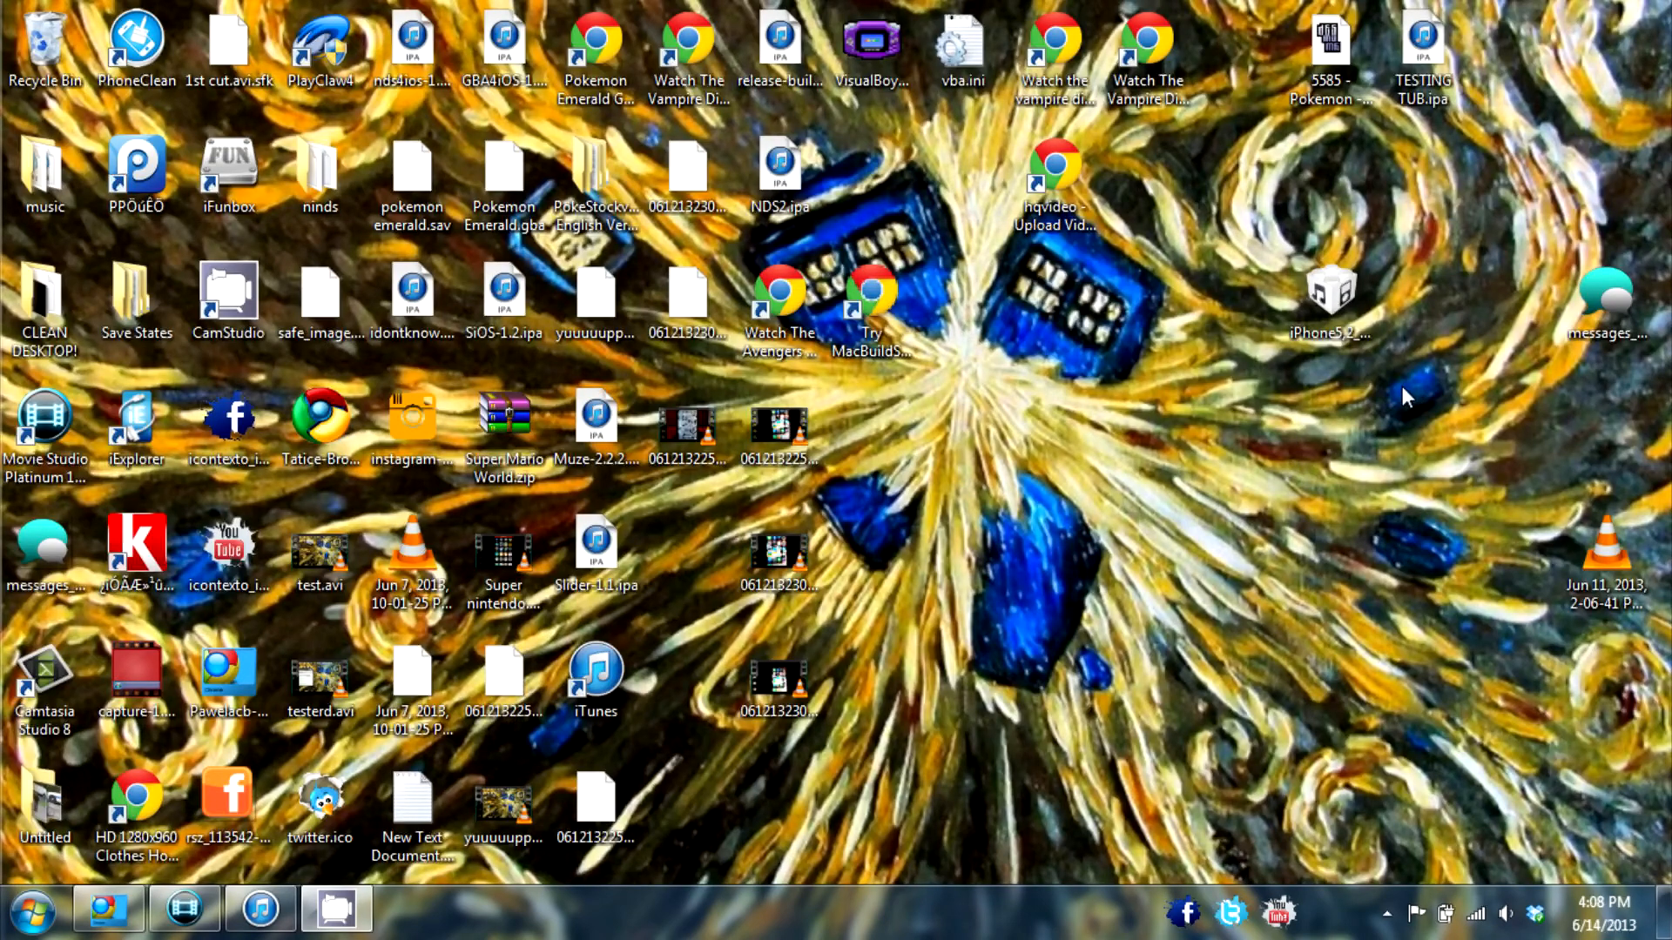